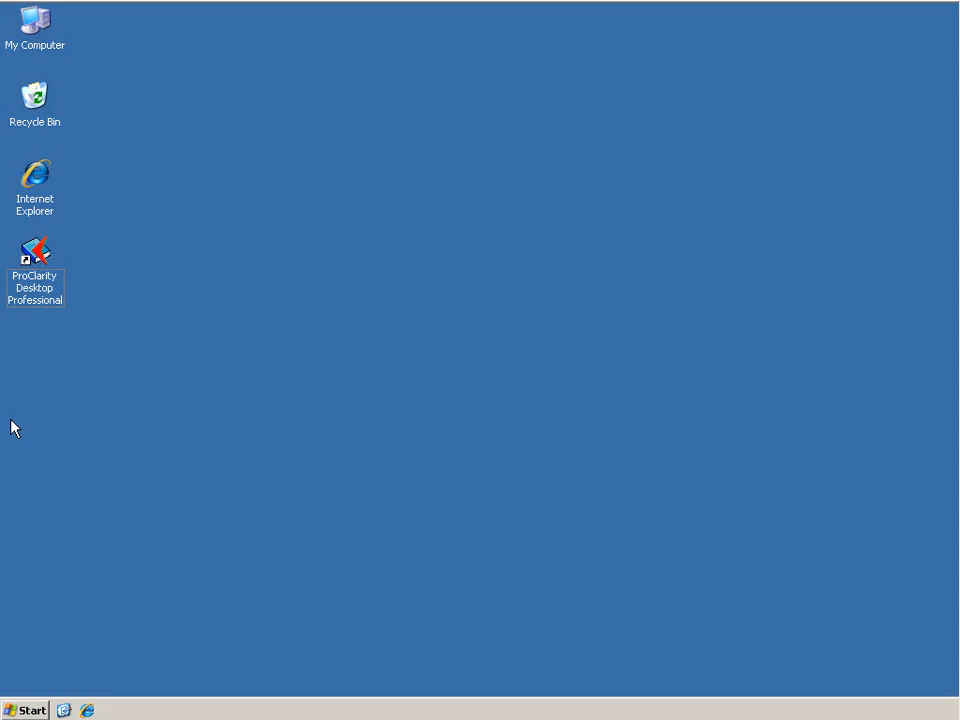
Launch SQL Server Business Intelligence Development Studio from the Start menu's program list.
click(24, 710)
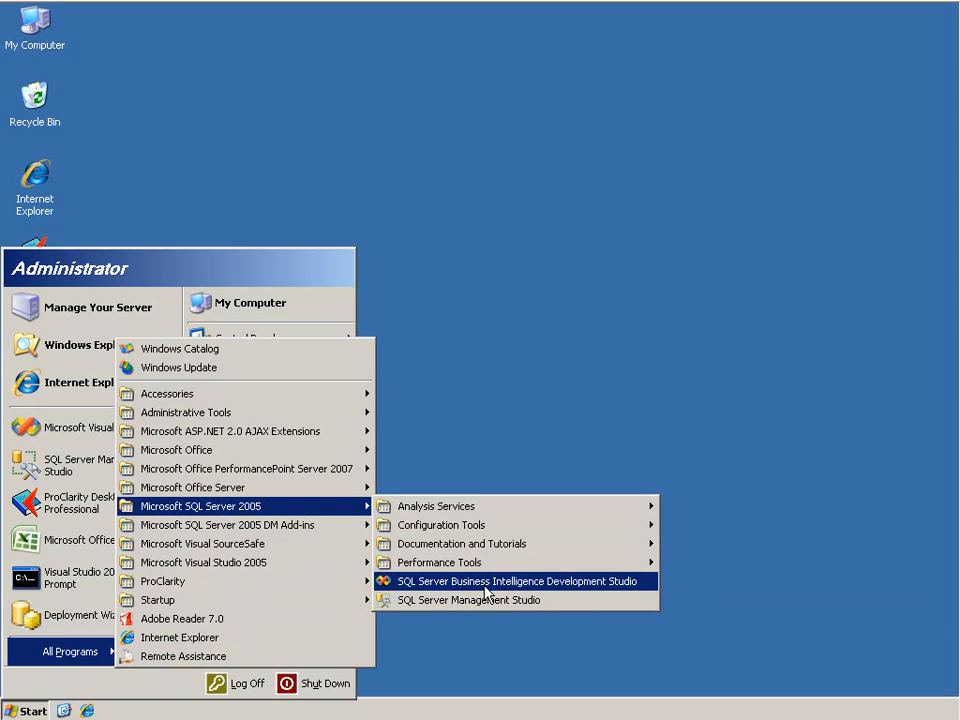
click(520, 581)
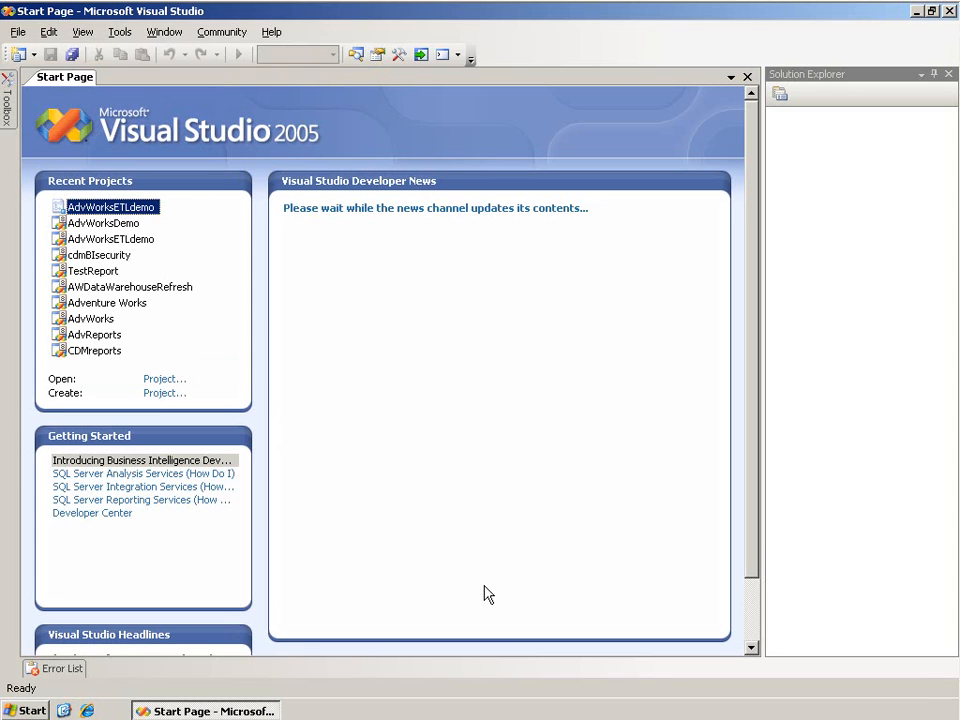
double_click(99, 206)
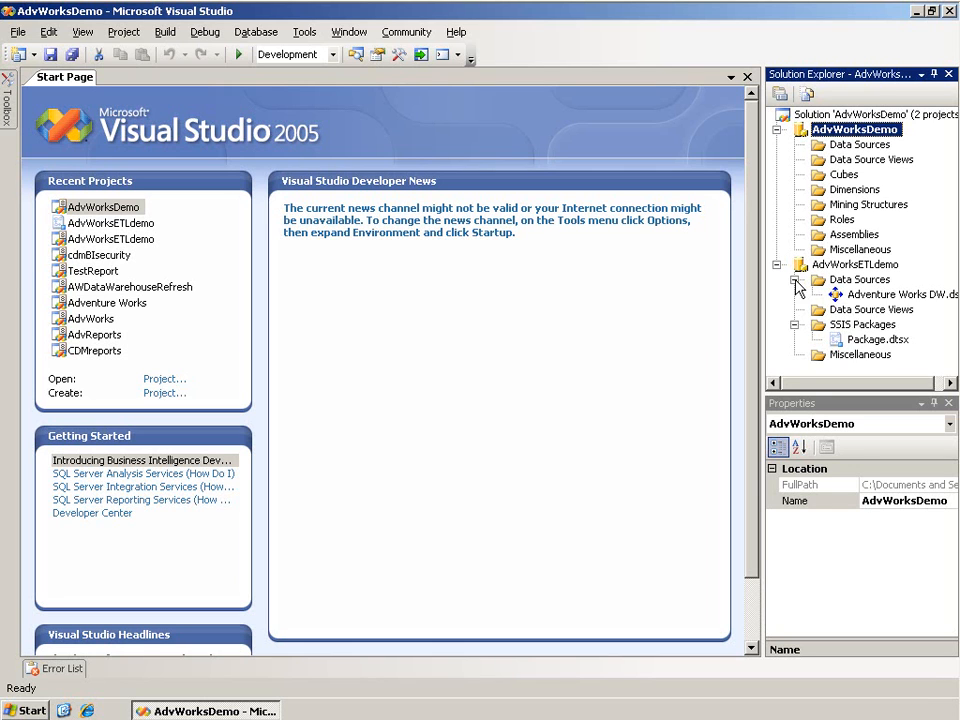
click(862, 309)
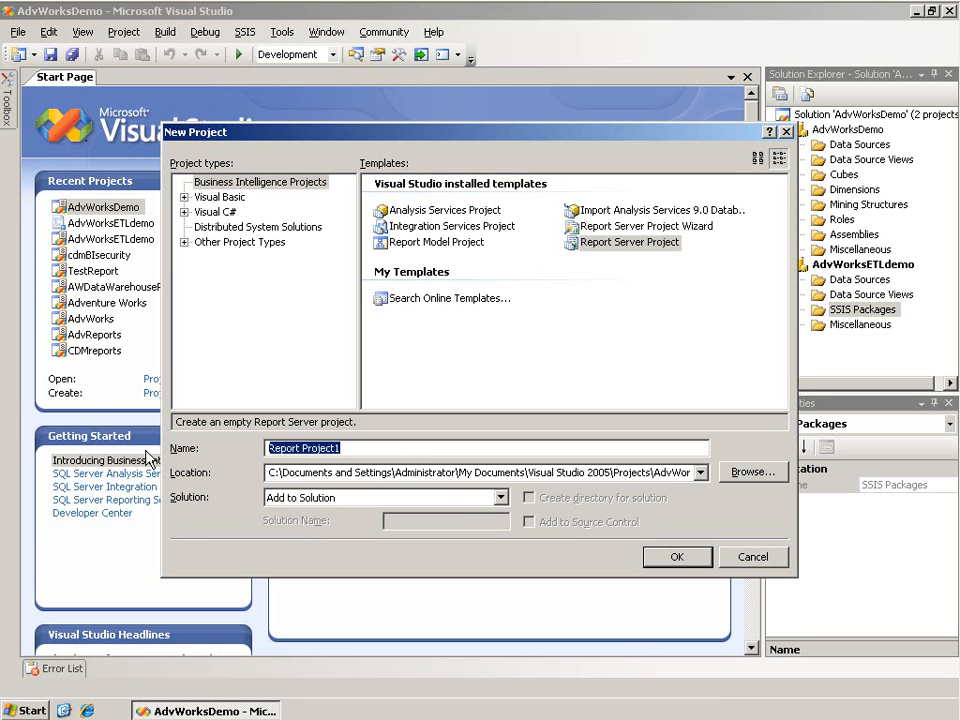
Confirm adding the AdvWorksReportsDemo Report Server project to the AdvWorksDemo solution.
click(677, 557)
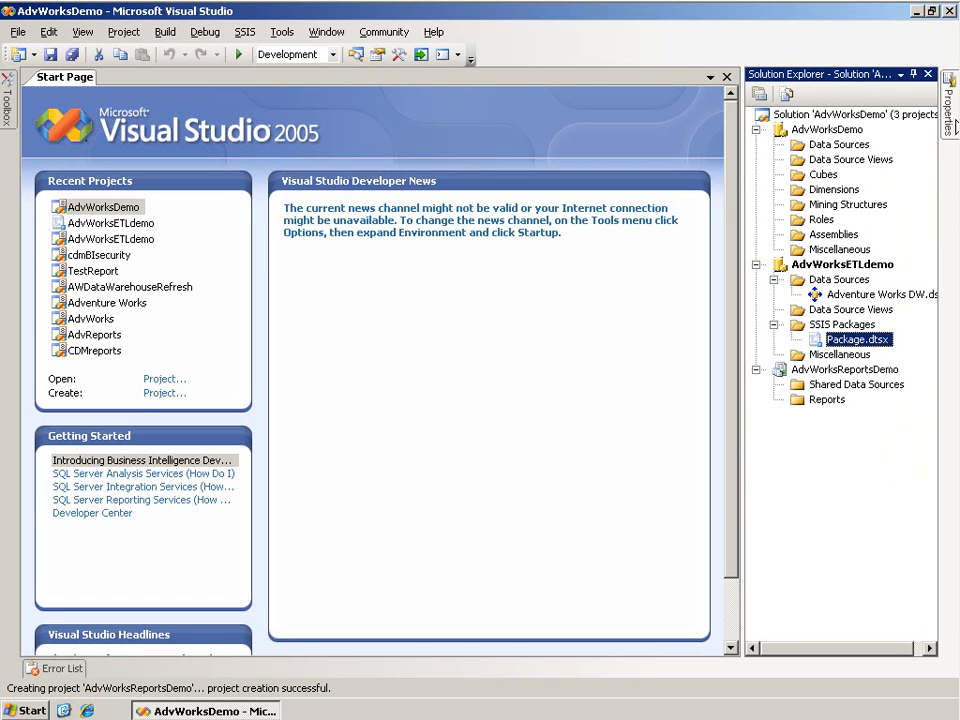
mouse_move(697, 171)
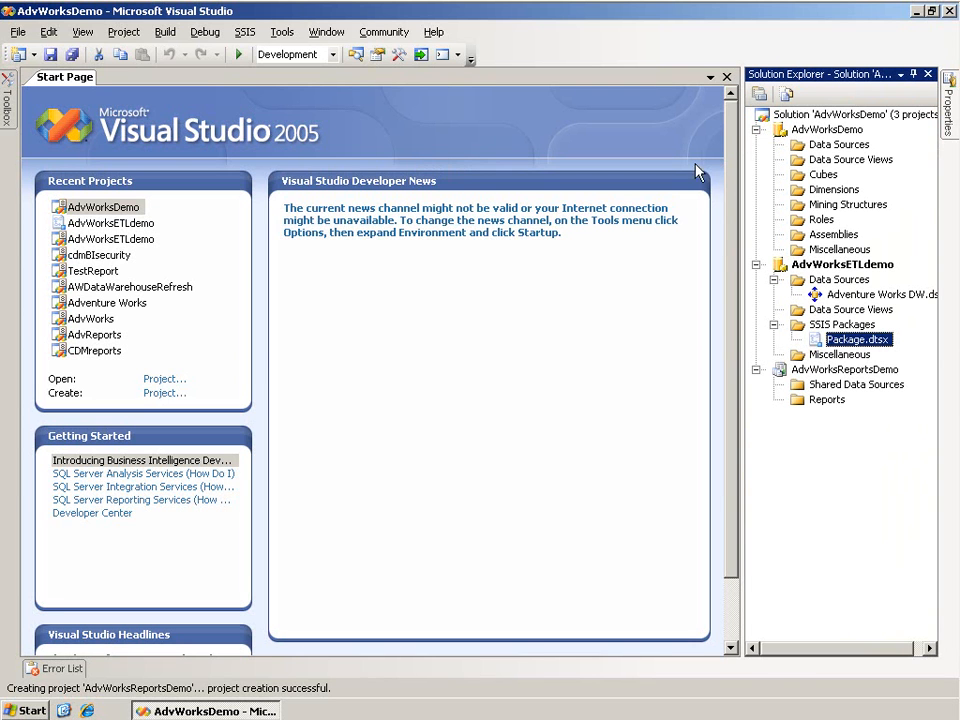
click(947, 105)
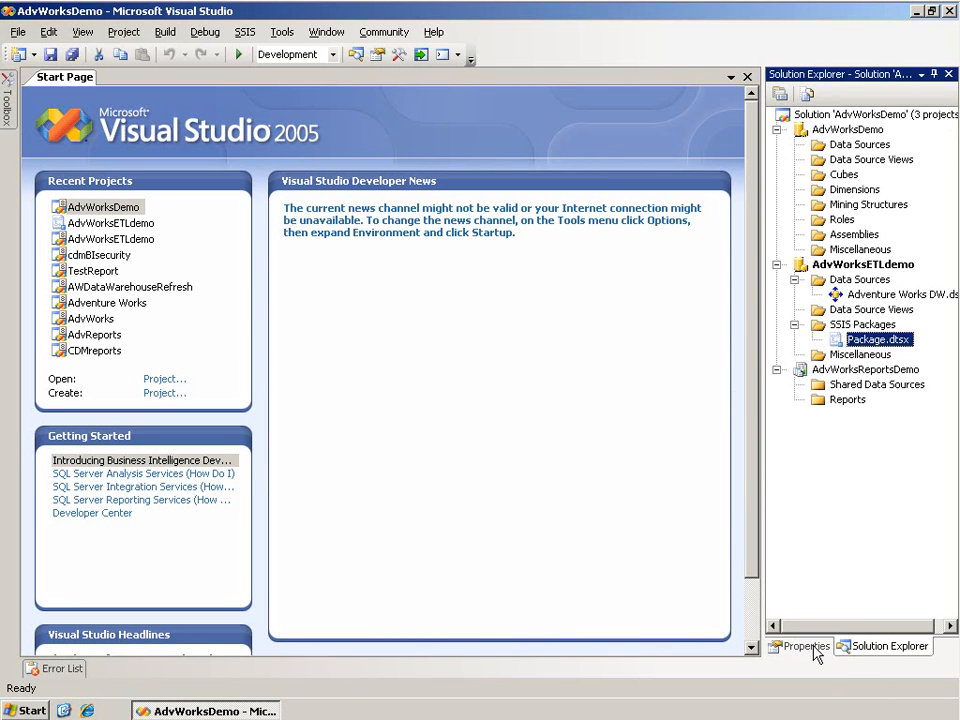
Close the Start Page, leaving an empty document area.
click(82, 31)
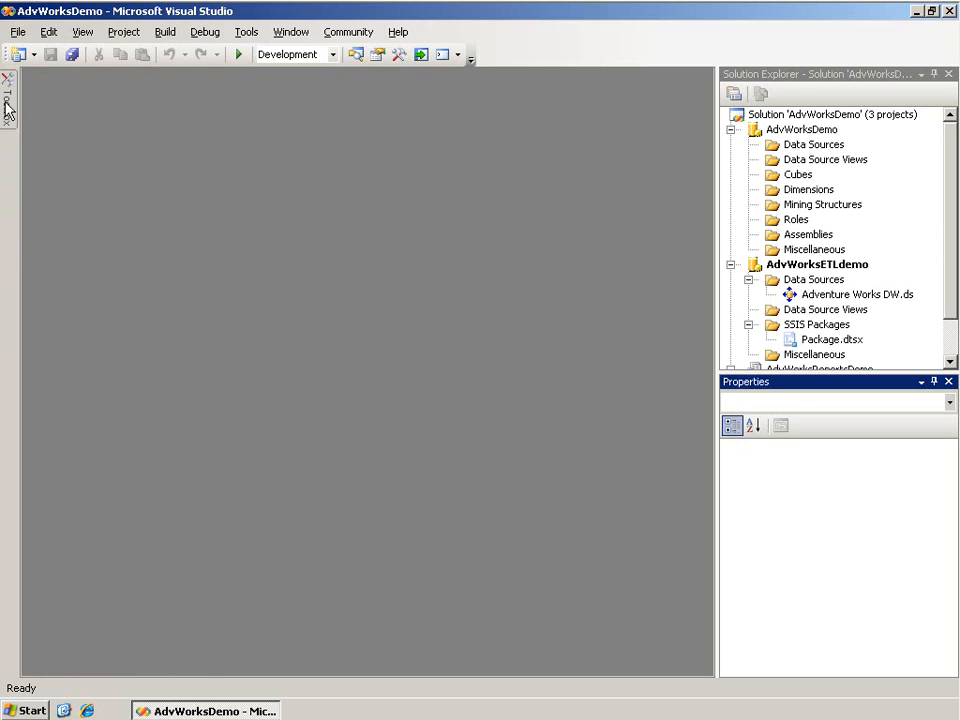
Open Package.dtsx from SSIS Packages in the Control Flow designer.
double_click(832, 339)
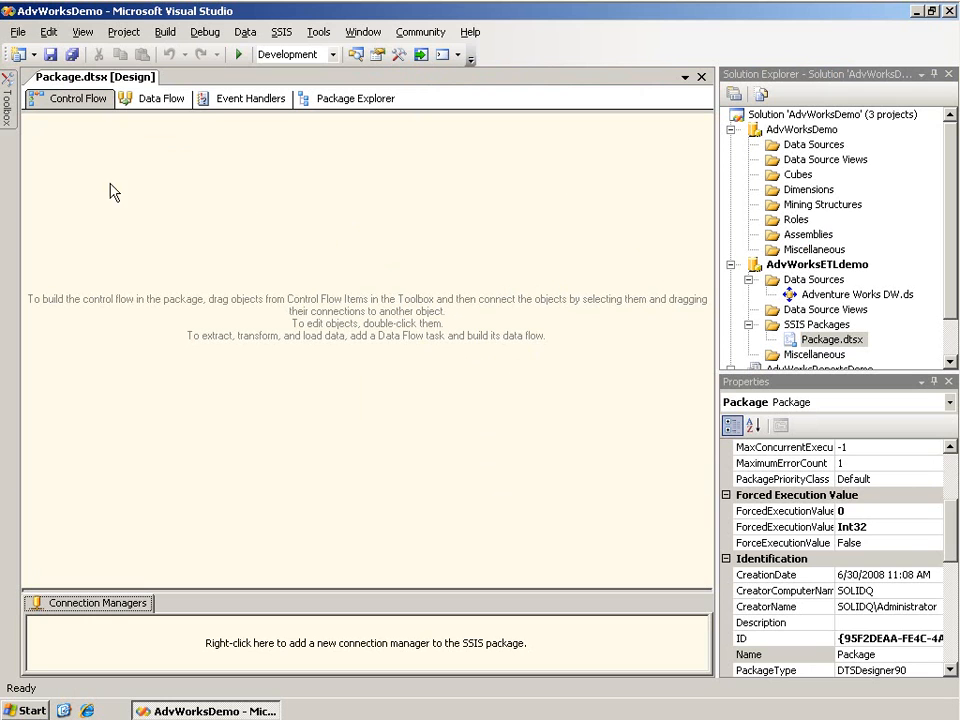